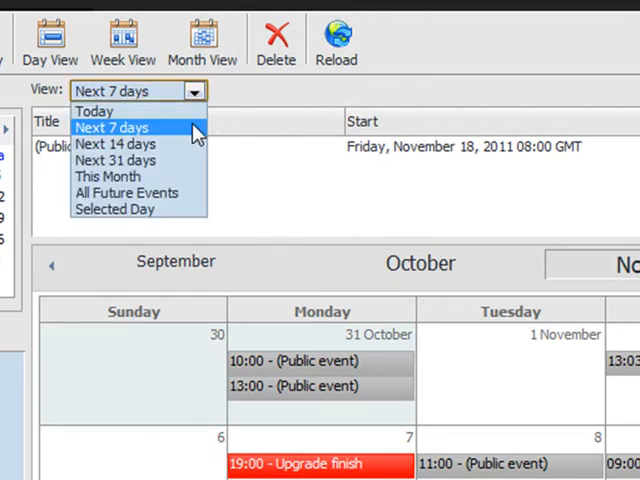
mouse_move(115, 143)
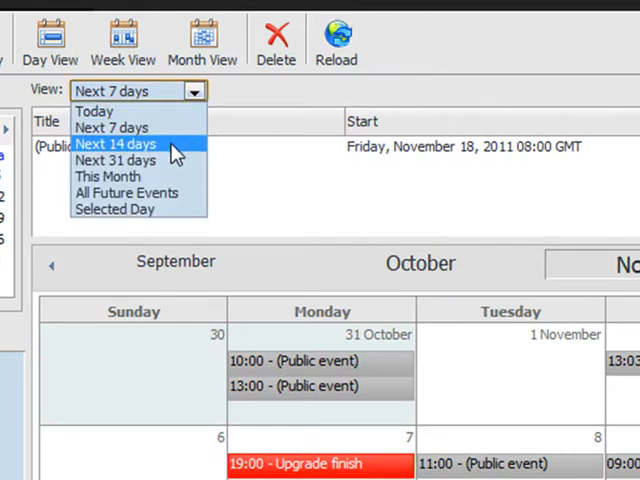
Switch the upcoming-events list from Next 14 days to Next 31 days
left_click(115, 143)
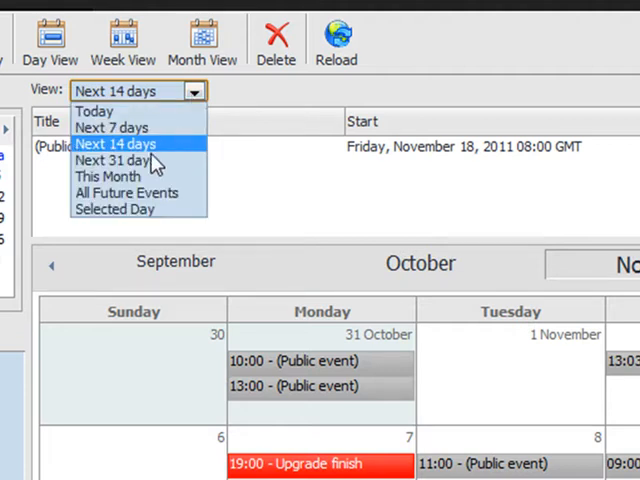
left_click(120, 160)
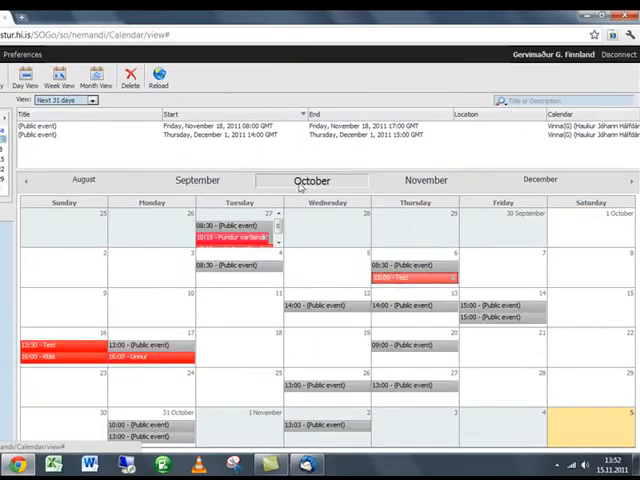
Page the month calendar back from October, then forward one month
left_click(26, 180)
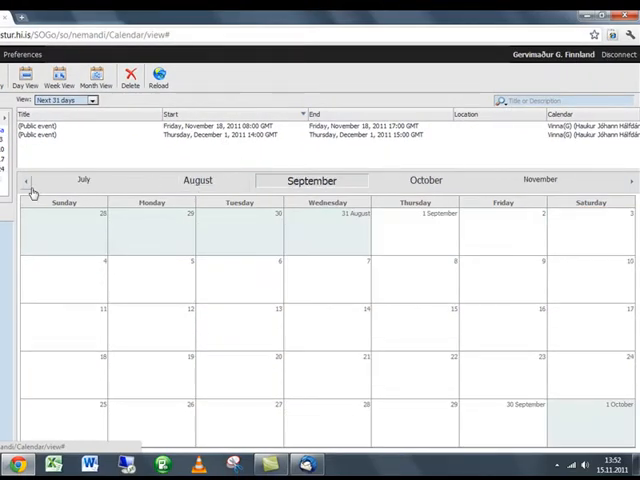
left_click(25, 180)
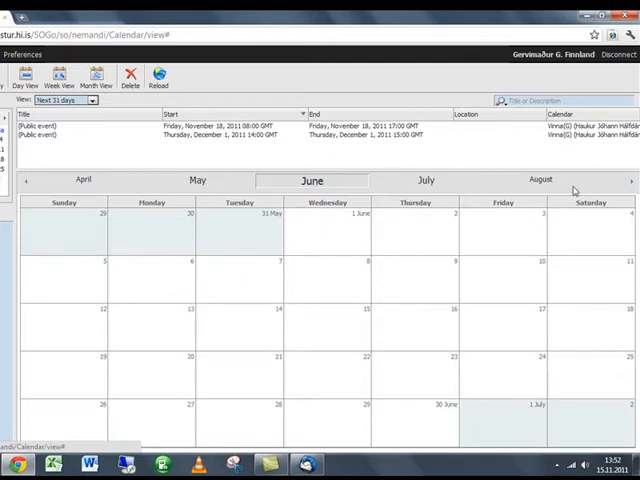
left_click(630, 180)
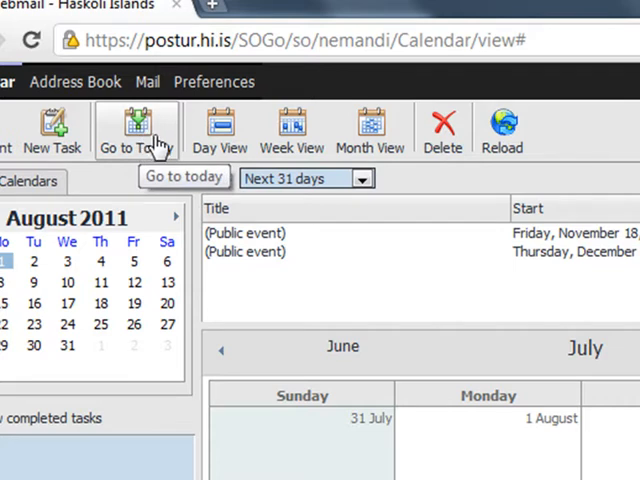
Go to today, then select 16 November in the mini calendar
left_click(137, 128)
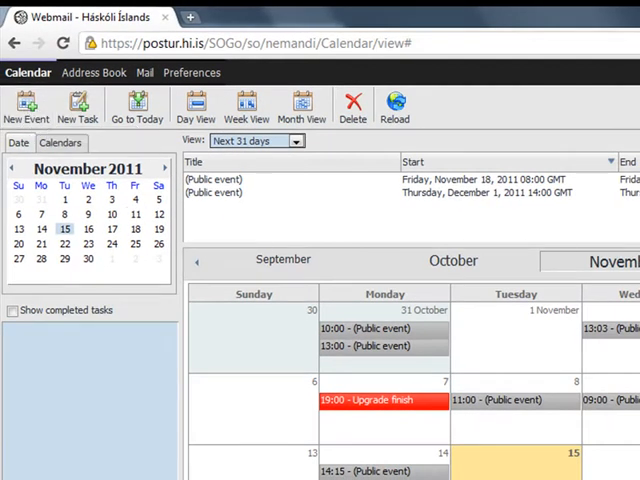
left_click(24, 105)
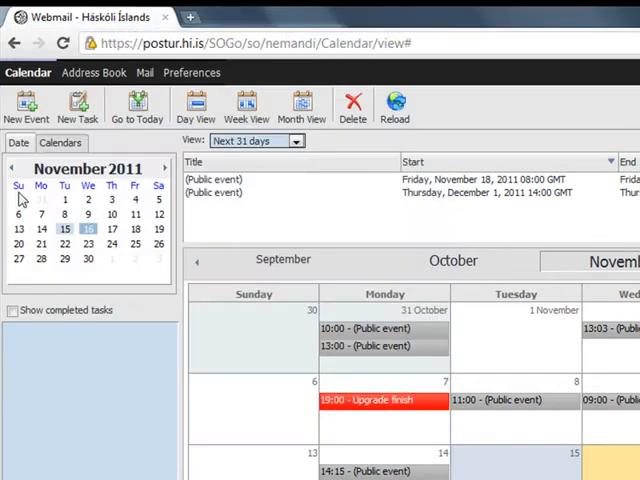
left_click(76, 107)
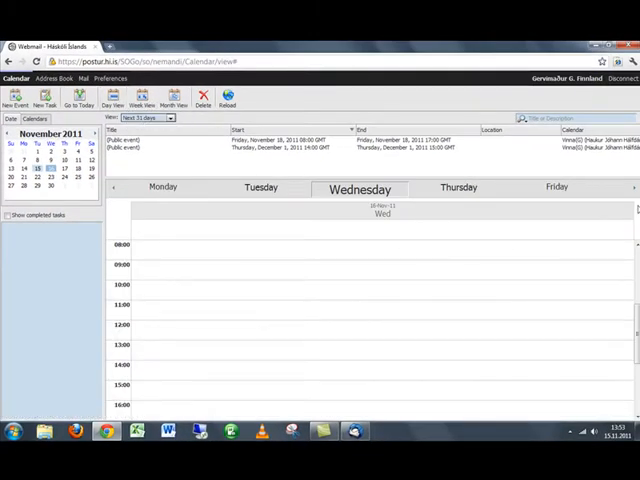
Scroll through the hours of Wednesday 16 November
scroll("down", 3)
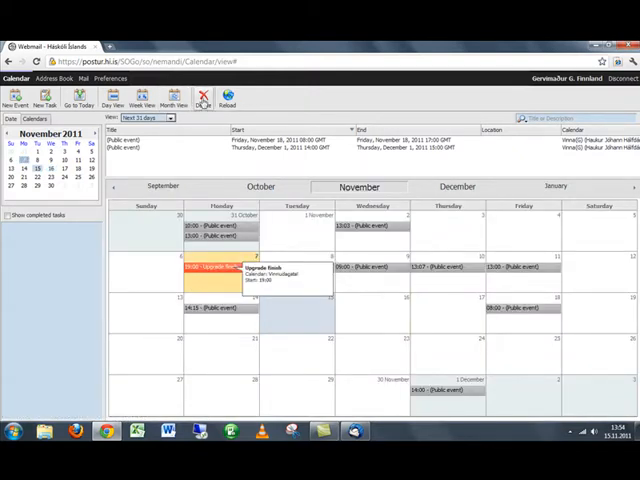
left_click(203, 97)
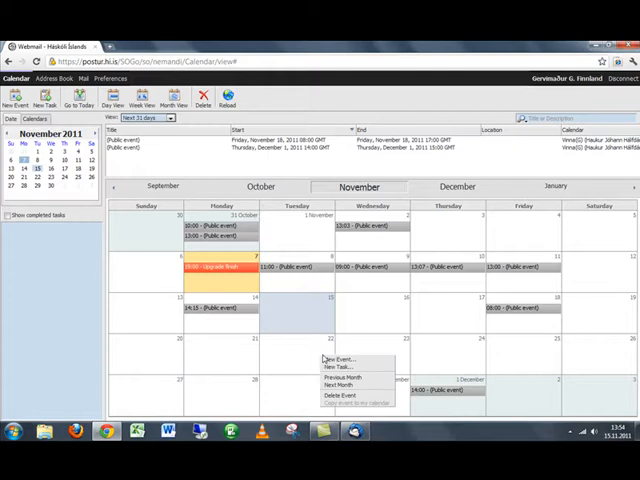
mouse_move(340, 367)
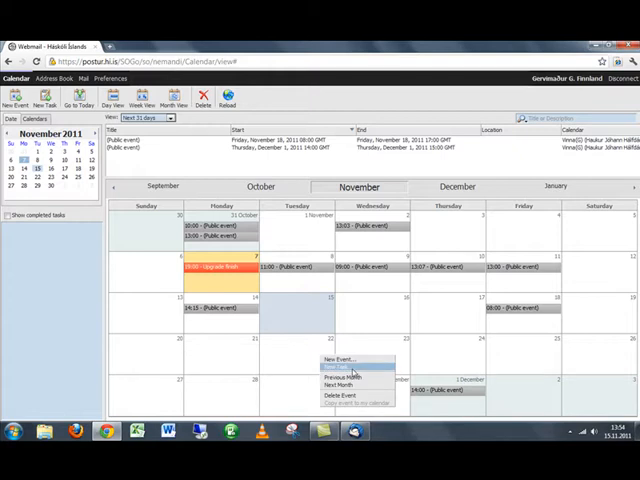
left_click(341, 377)
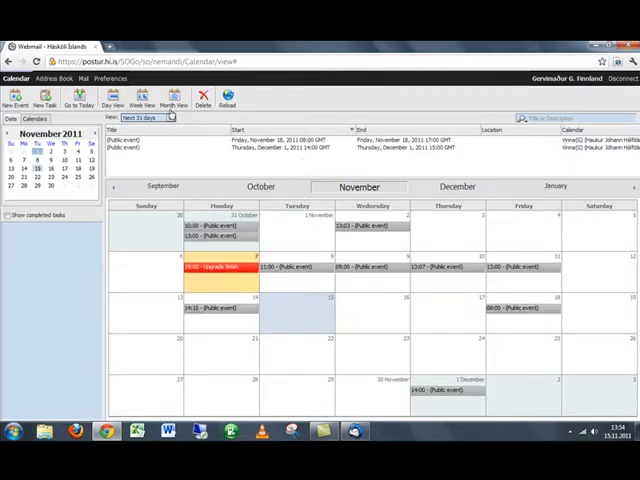
right_click(390, 330)
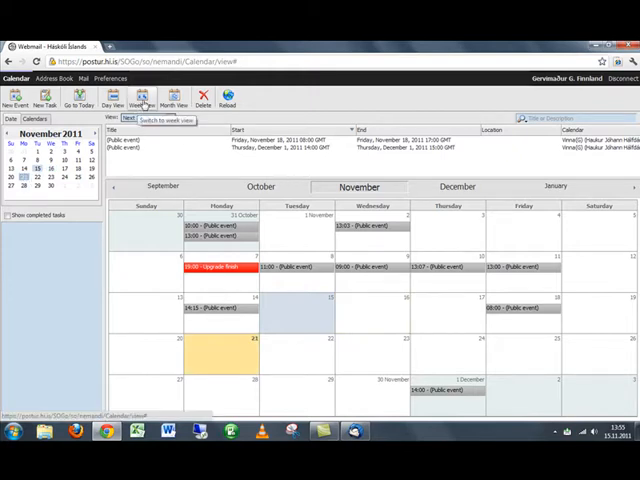
Switch to Week View and jump between November weeks via the mini calendar
left_click(141, 97)
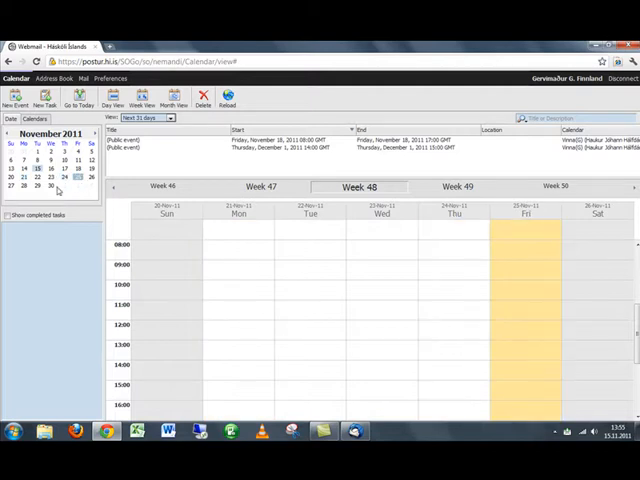
left_click(113, 187)
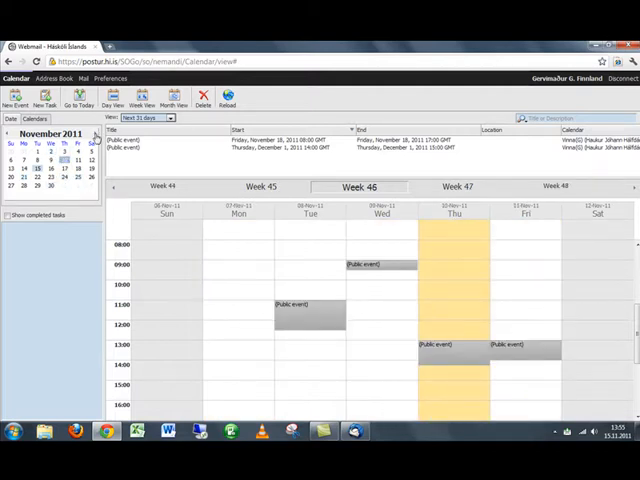
left_click(78, 97)
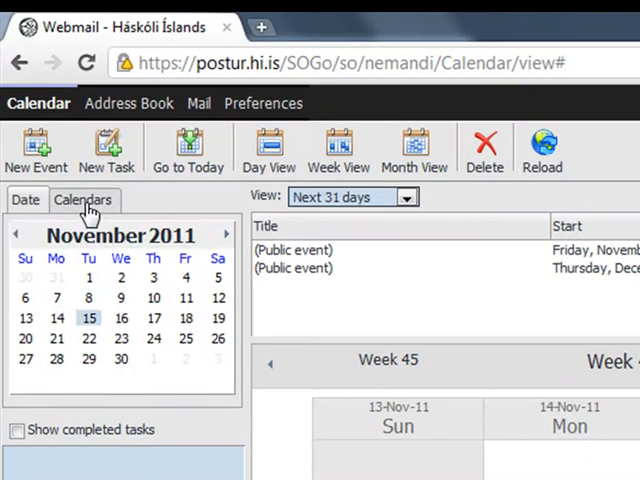
Show the calendars list: Personal calendar, Verkefni and Vinna(G)
left_click(83, 199)
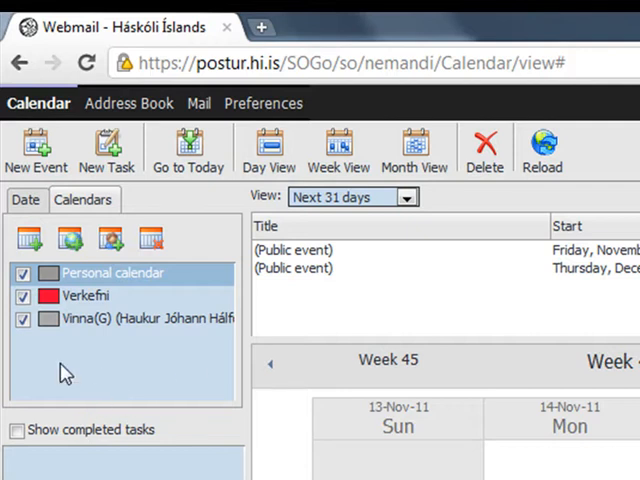
mouse_move(150, 285)
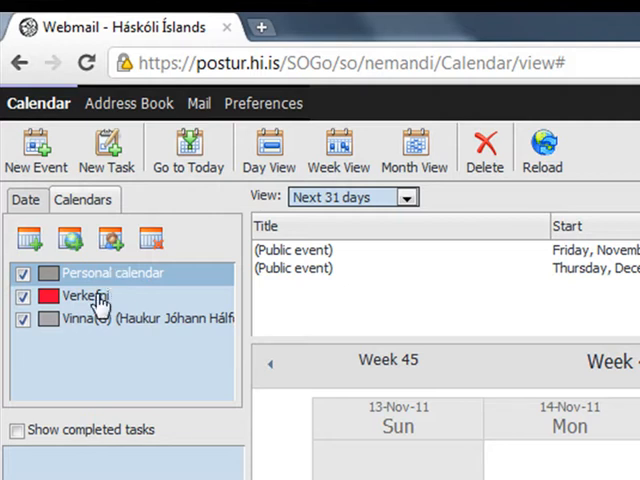
mouse_move(195, 280)
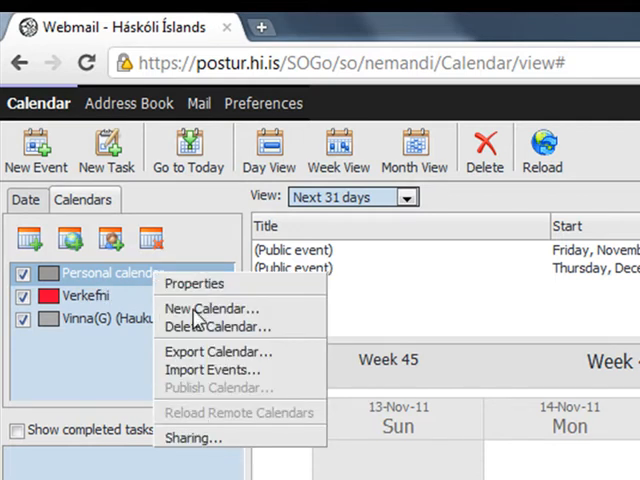
Set the Personal calendar's colour to pink in its Properties and save
left_click(192, 283)
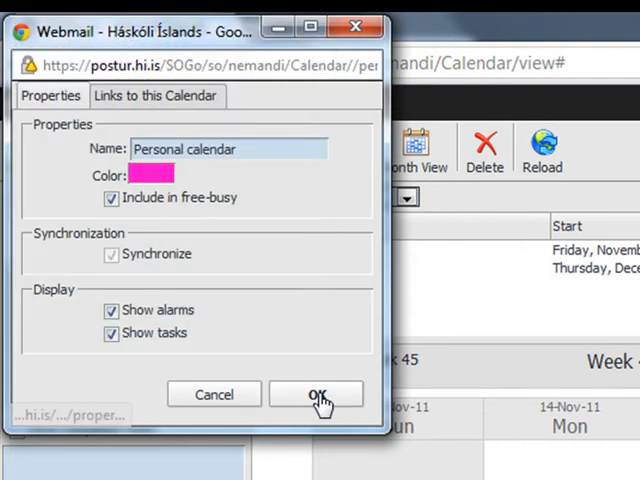
left_click(316, 394)
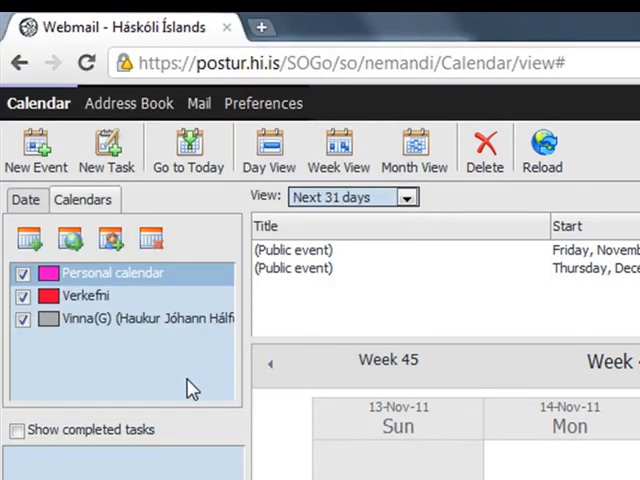